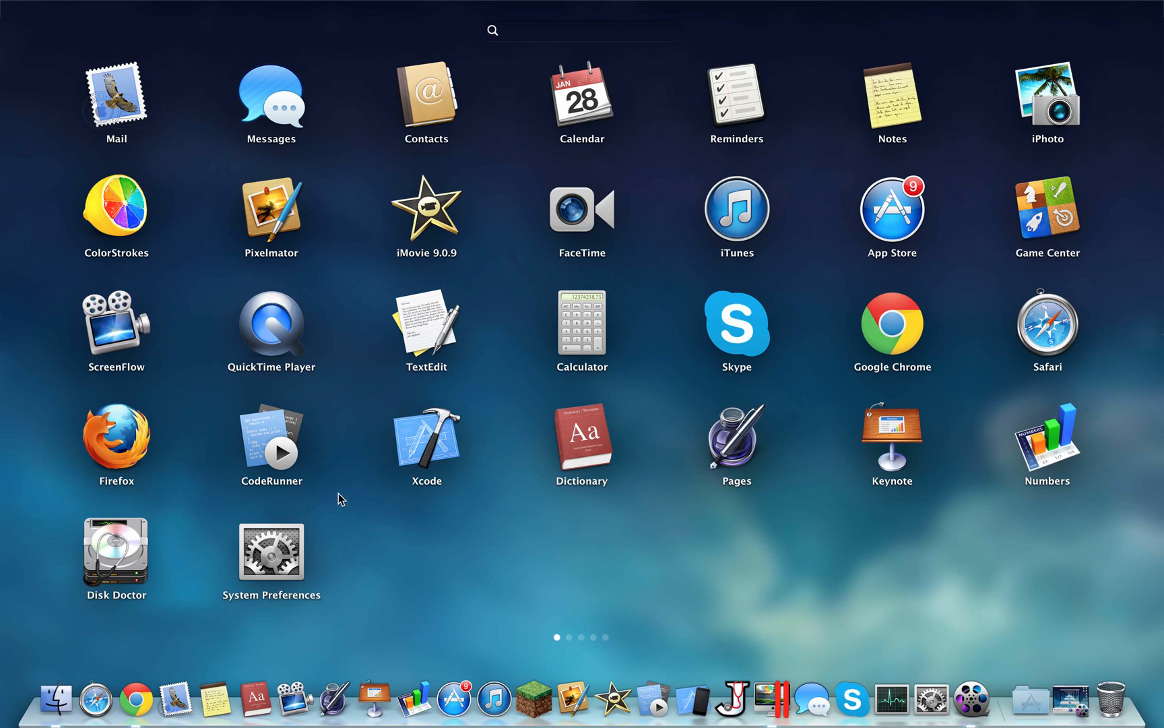
mouse_move(115, 210)
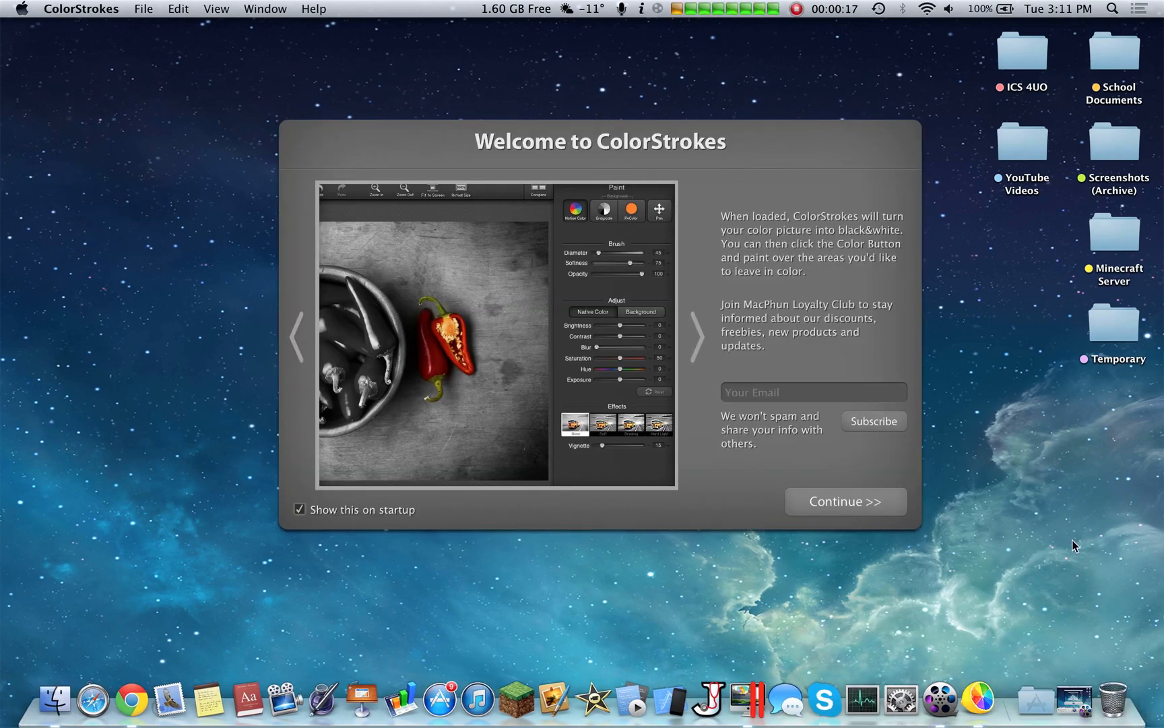
- Dismiss the Welcome to ColorStrokes screen to reach an empty Untitled document
click(845, 500)
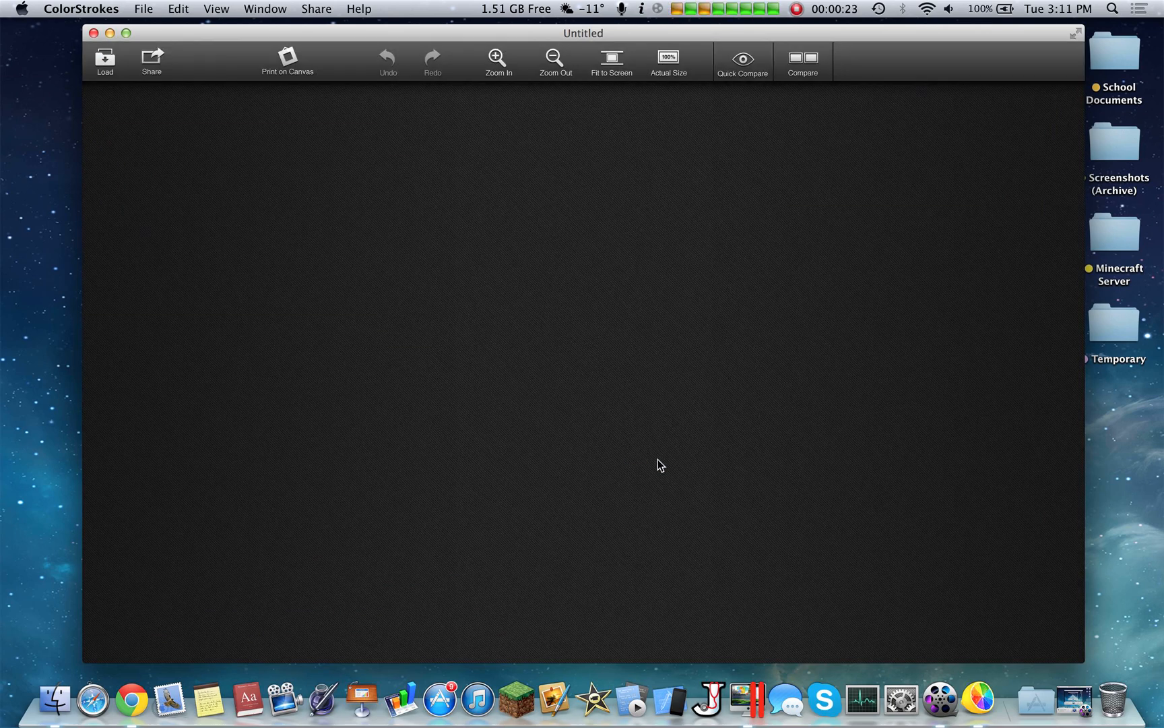
- Load Cat in a Basket.jpg and paint colour back onto the cat's back, ear, face and chest
click(104, 61)
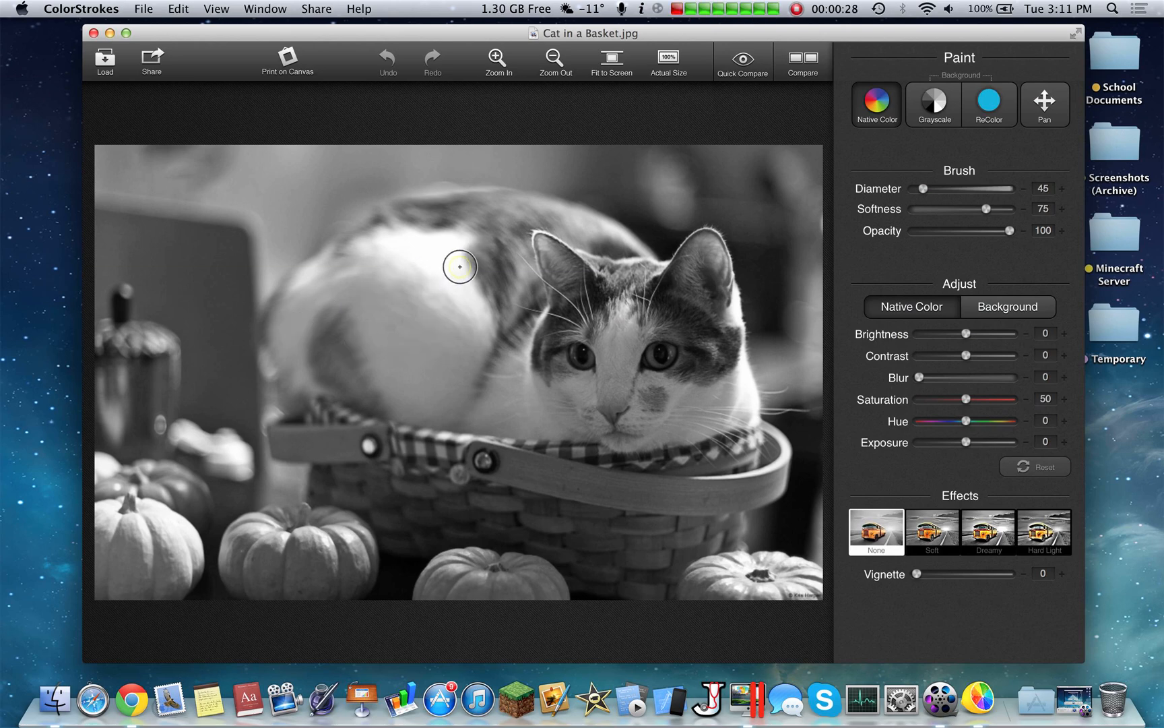
drag(459, 267, 537, 269)
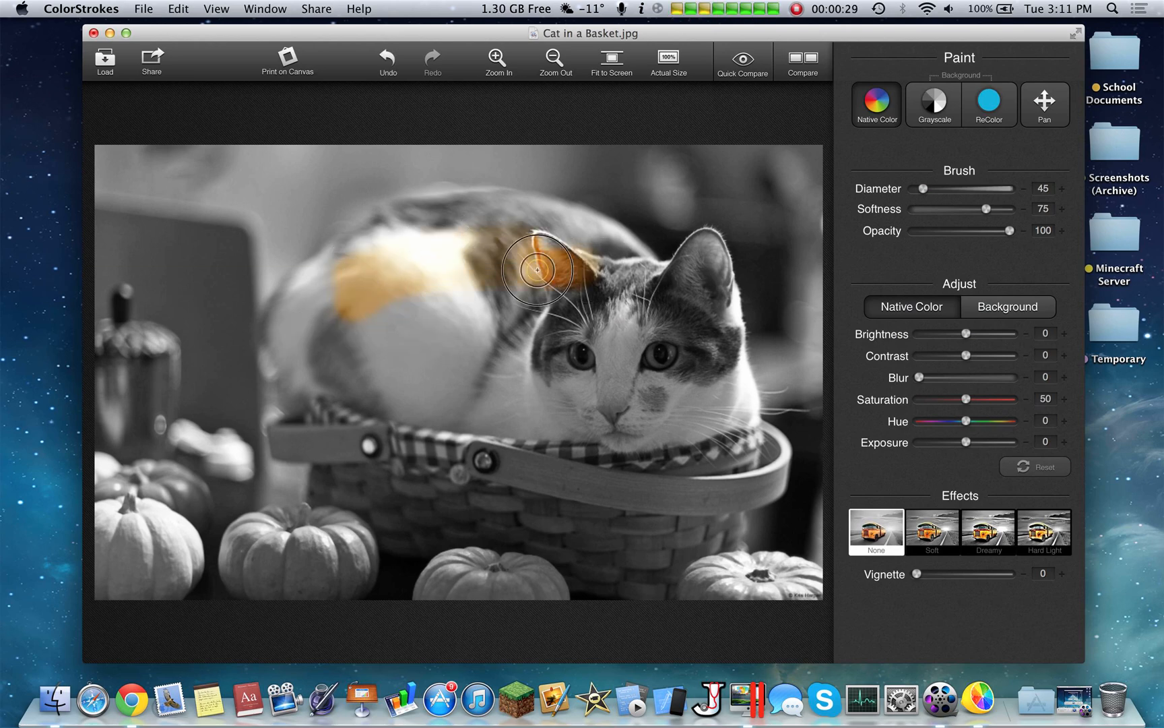
drag(537, 269, 459, 340)
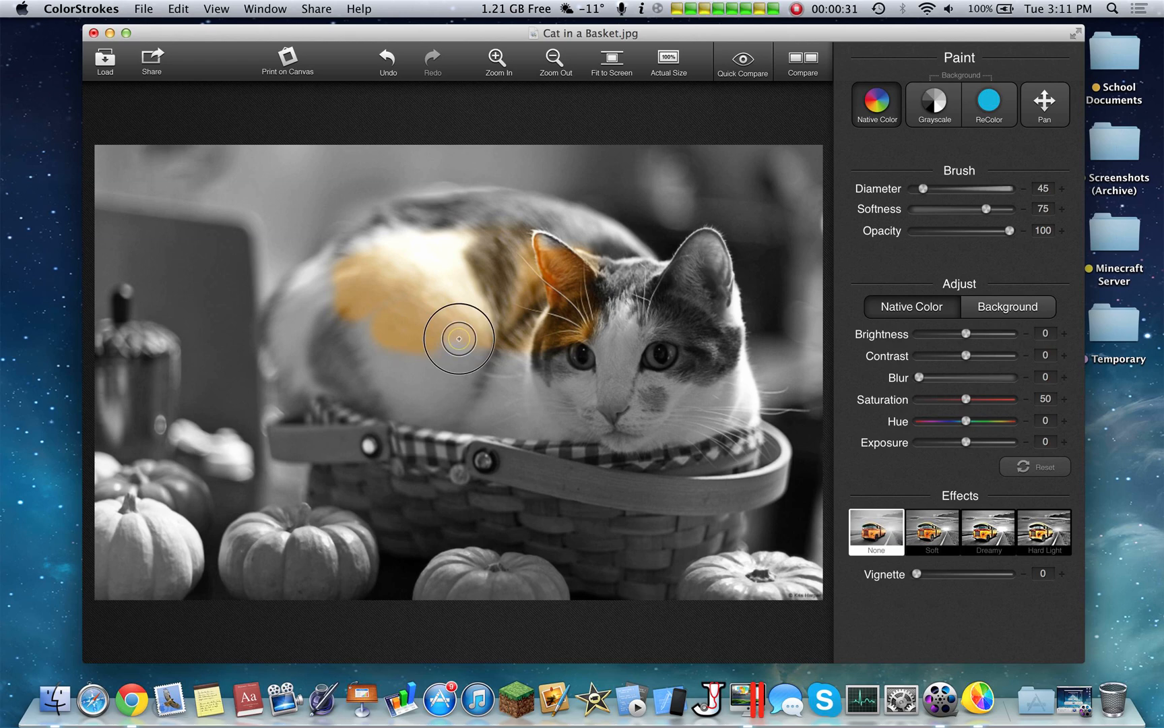
drag(459, 339, 672, 365)
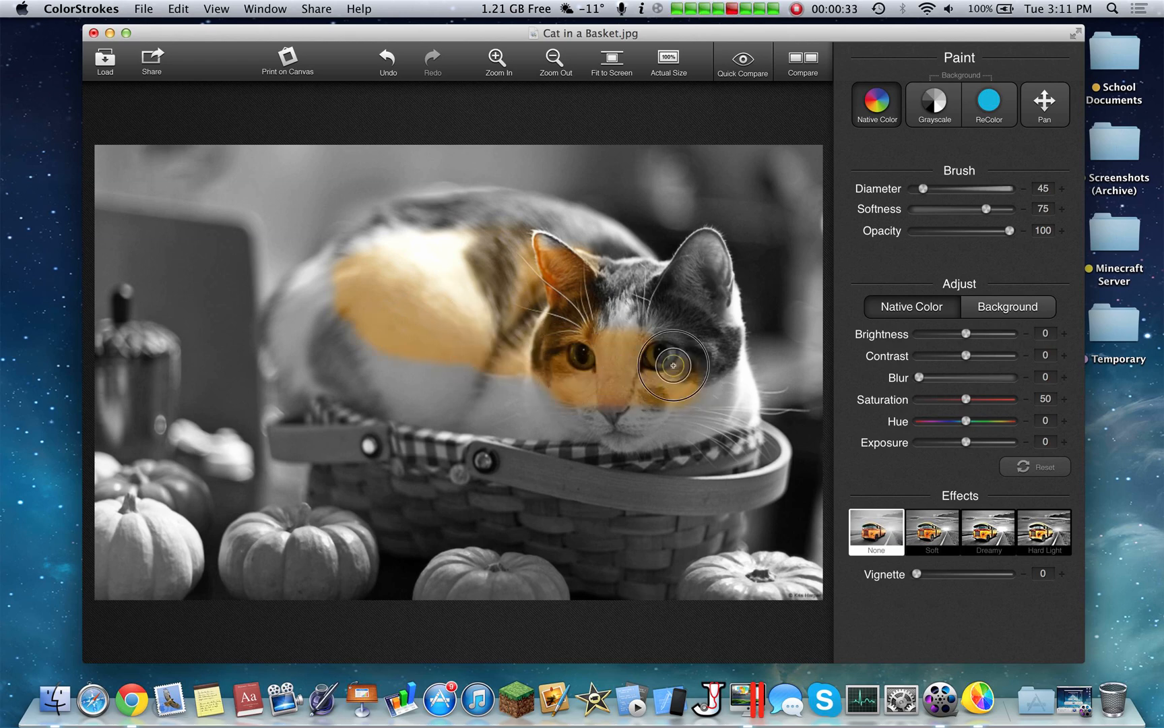
drag(672, 365, 330, 365)
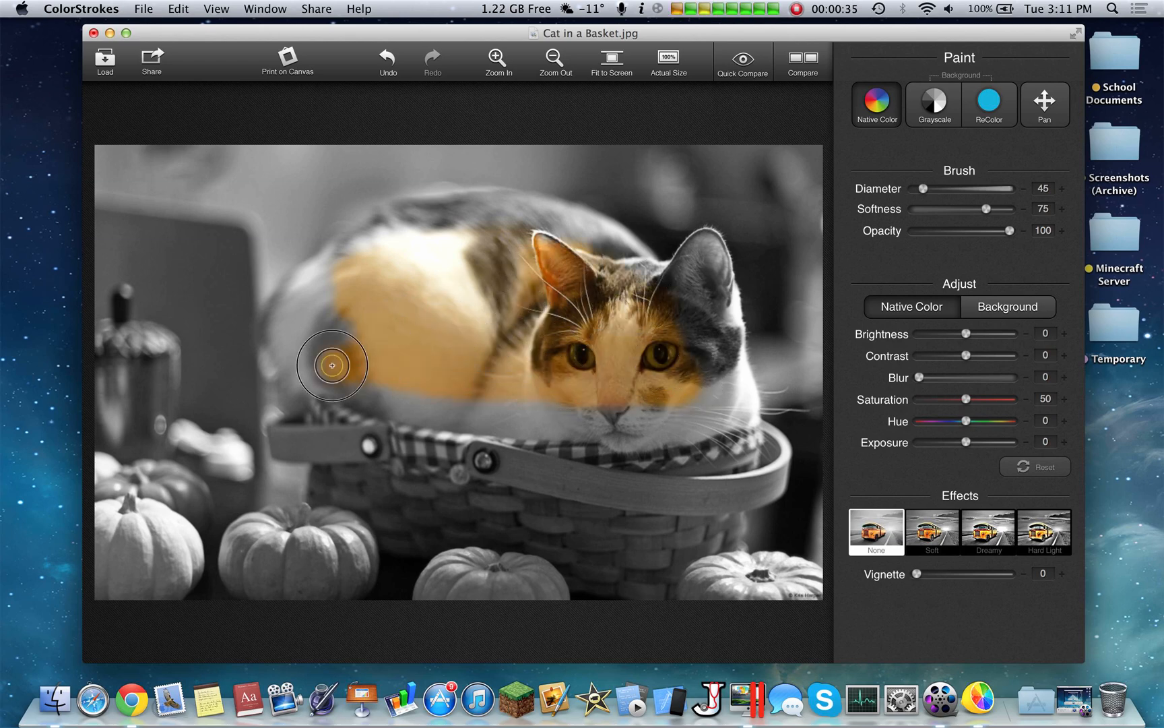
drag(332, 365, 610, 425)
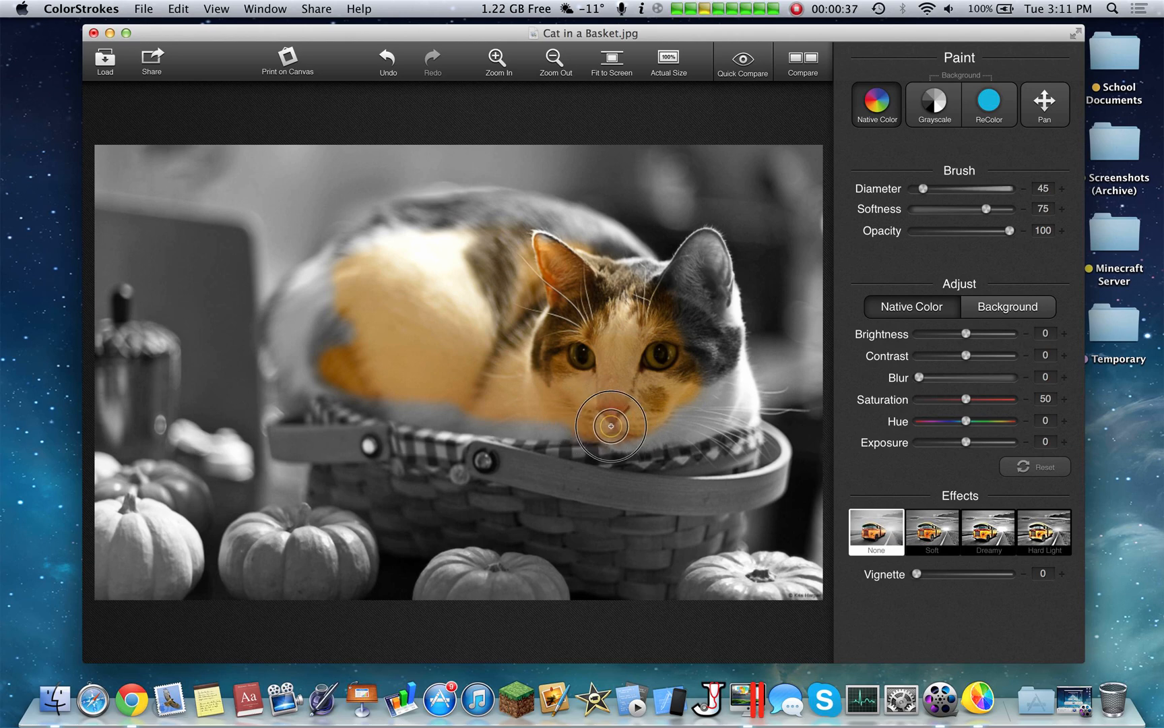
- Restore colour to the cat's head, upper back, rear and underside, then fit the photo to screen
drag(610, 426, 627, 267)
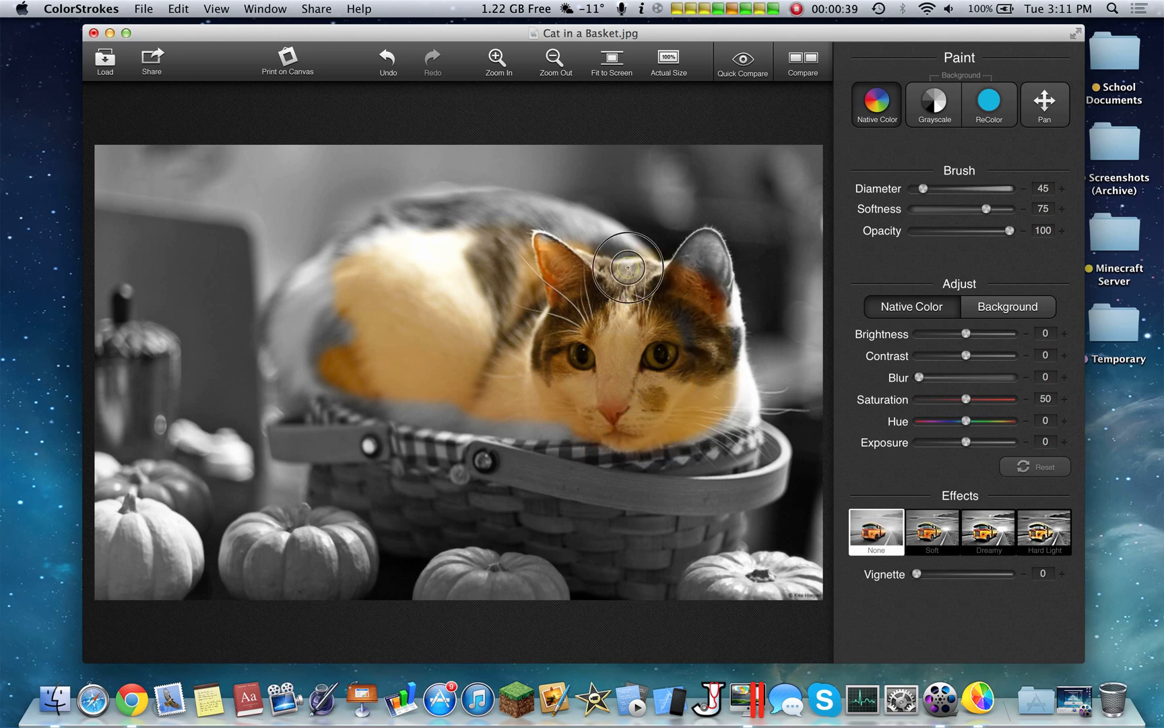
drag(627, 267, 364, 234)
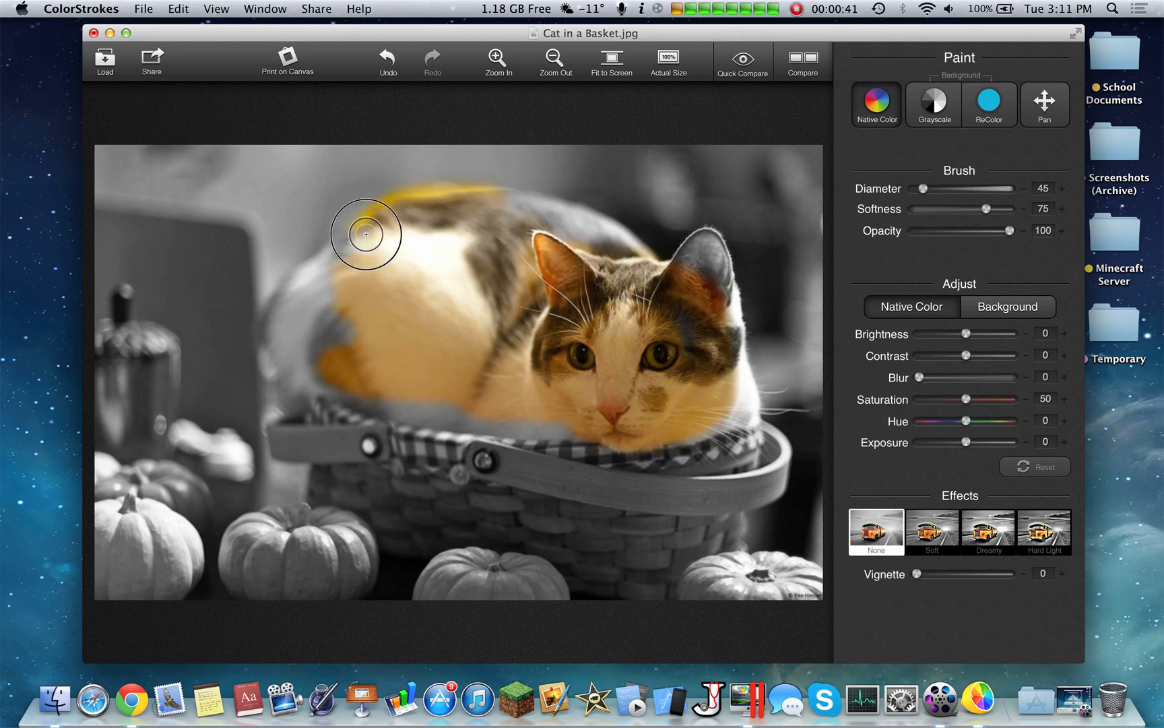
drag(365, 233, 561, 405)
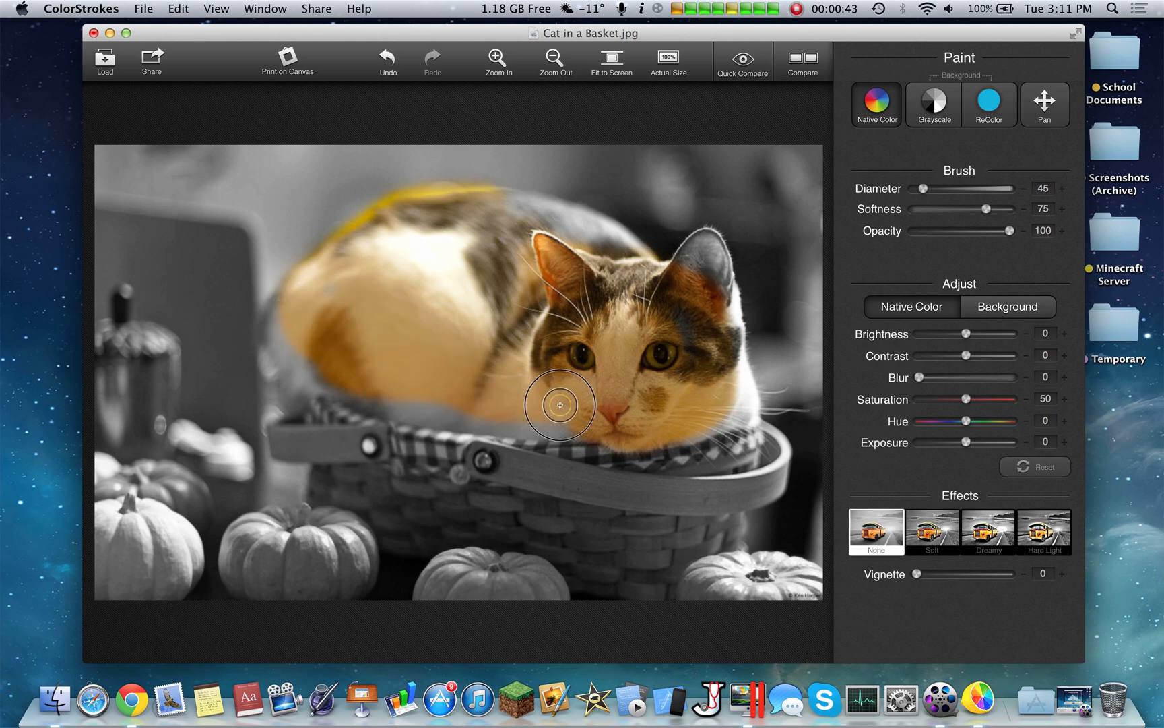
drag(561, 406, 359, 393)
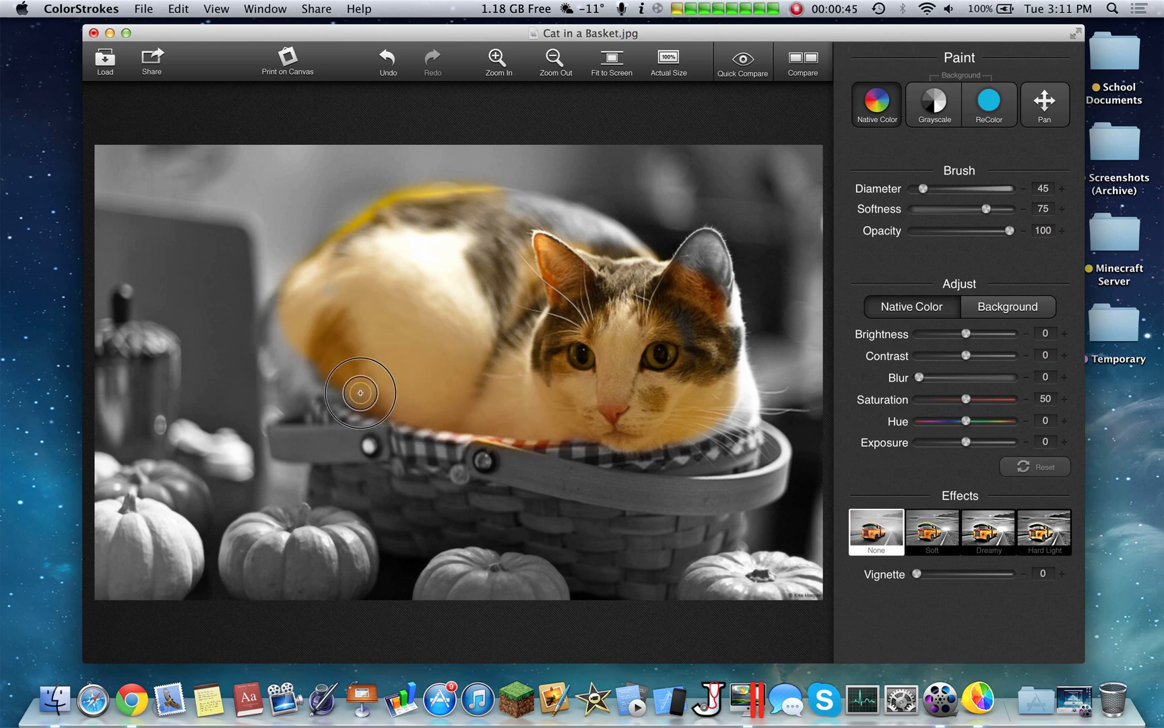
click(497, 60)
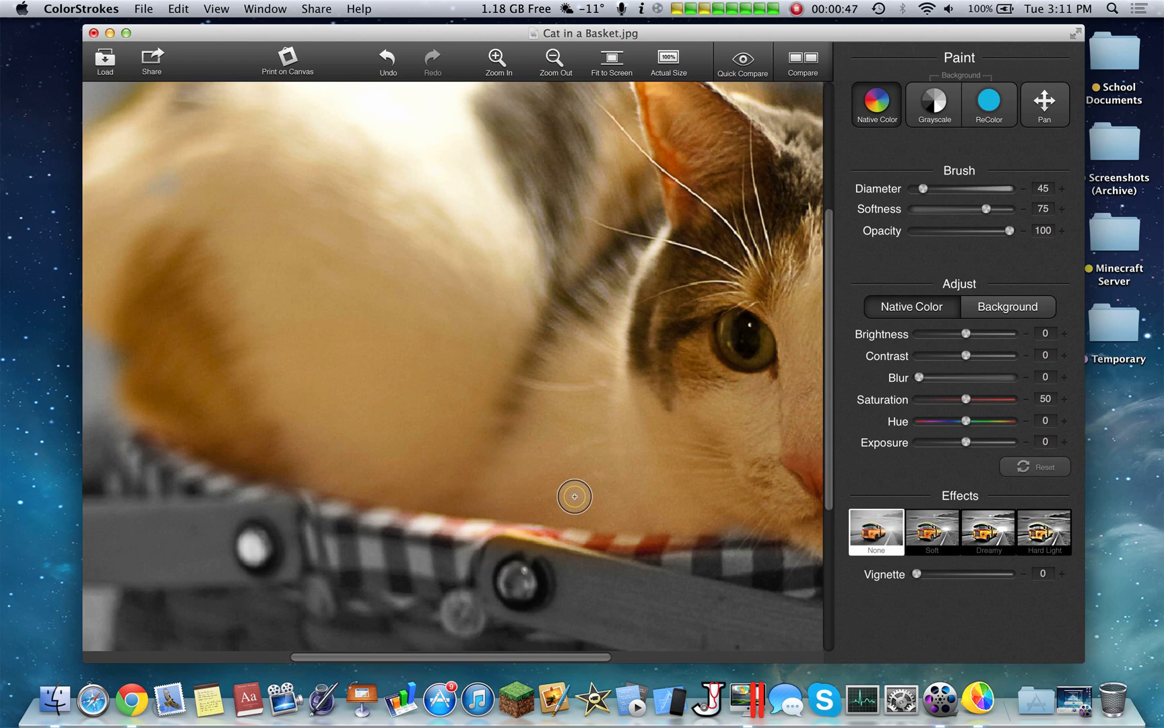
drag(574, 496, 643, 517)
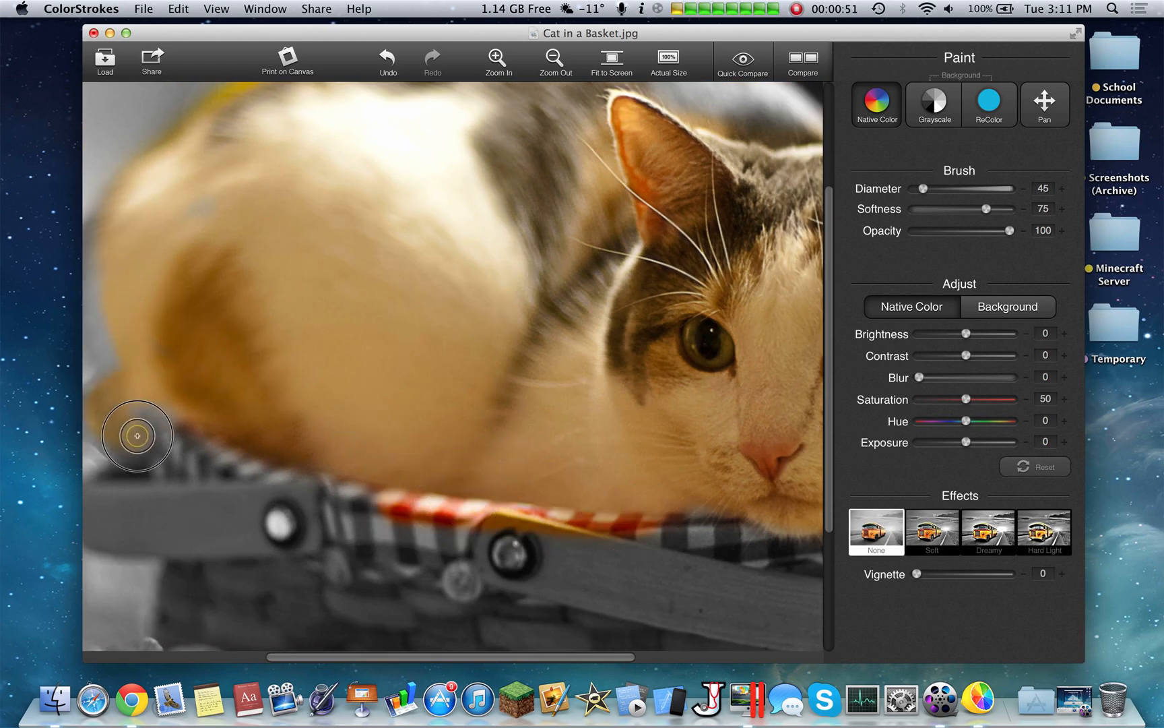
click(611, 60)
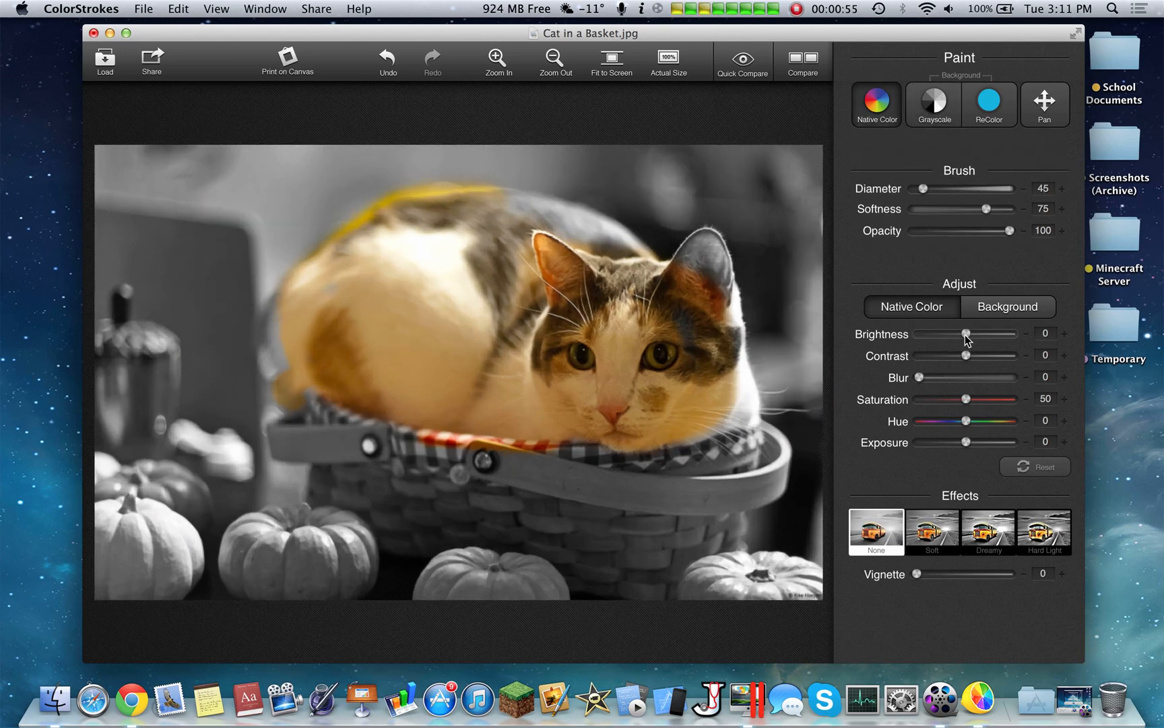
- Set the coloured areas to brightness -50 with slight blur and saturation 45
drag(965, 333, 919, 333)
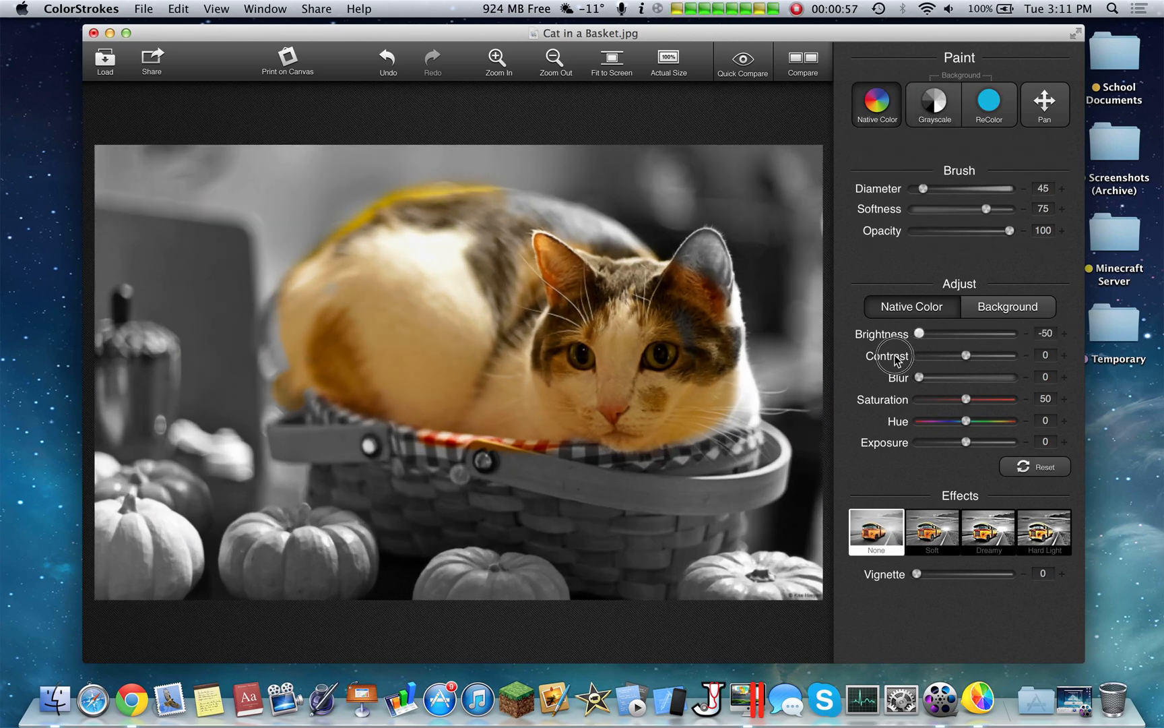
drag(919, 378, 969, 377)
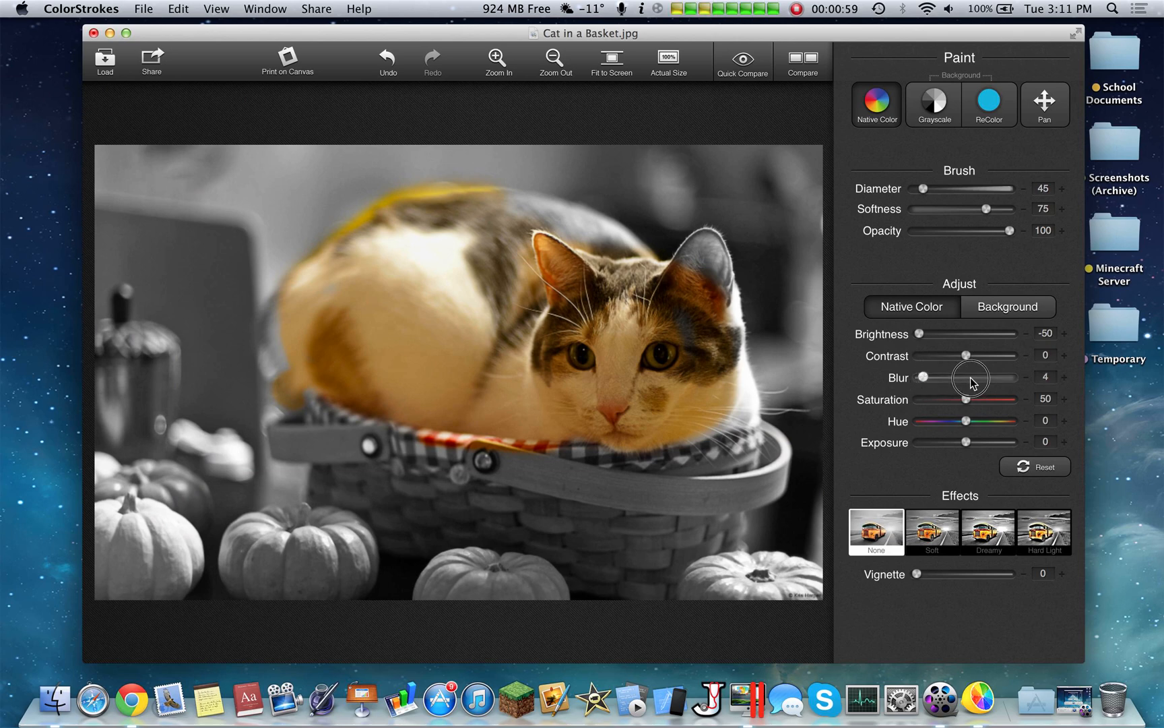
drag(973, 377, 919, 377)
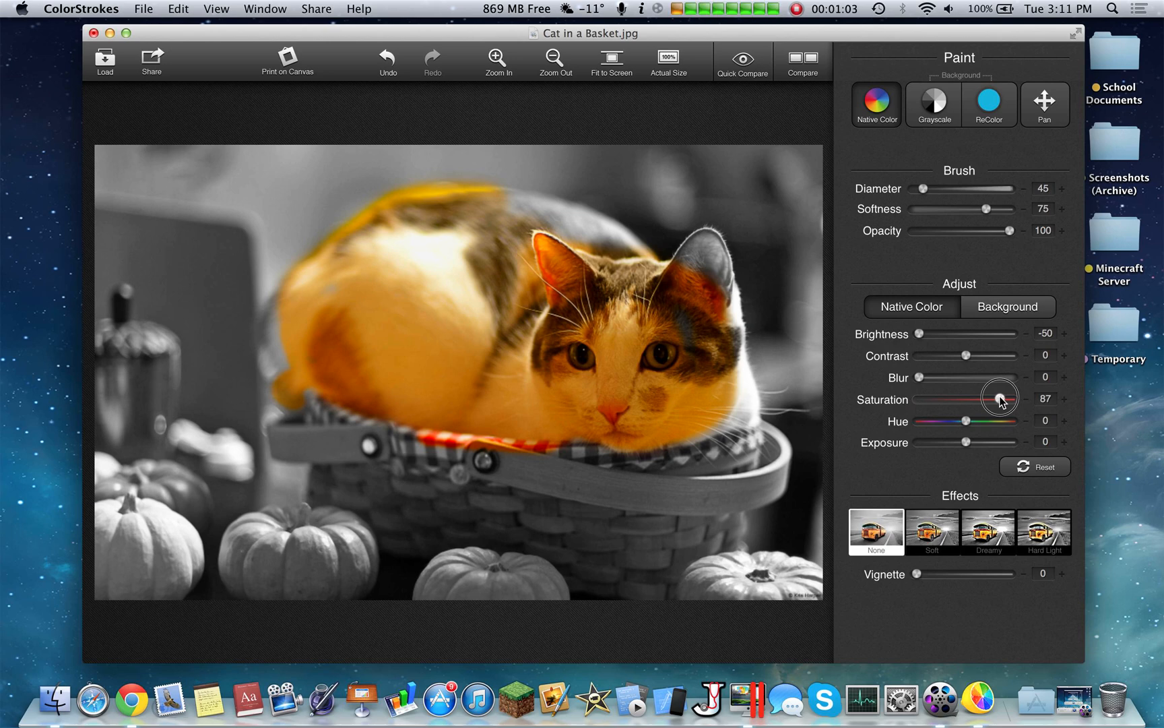
drag(998, 398, 960, 399)
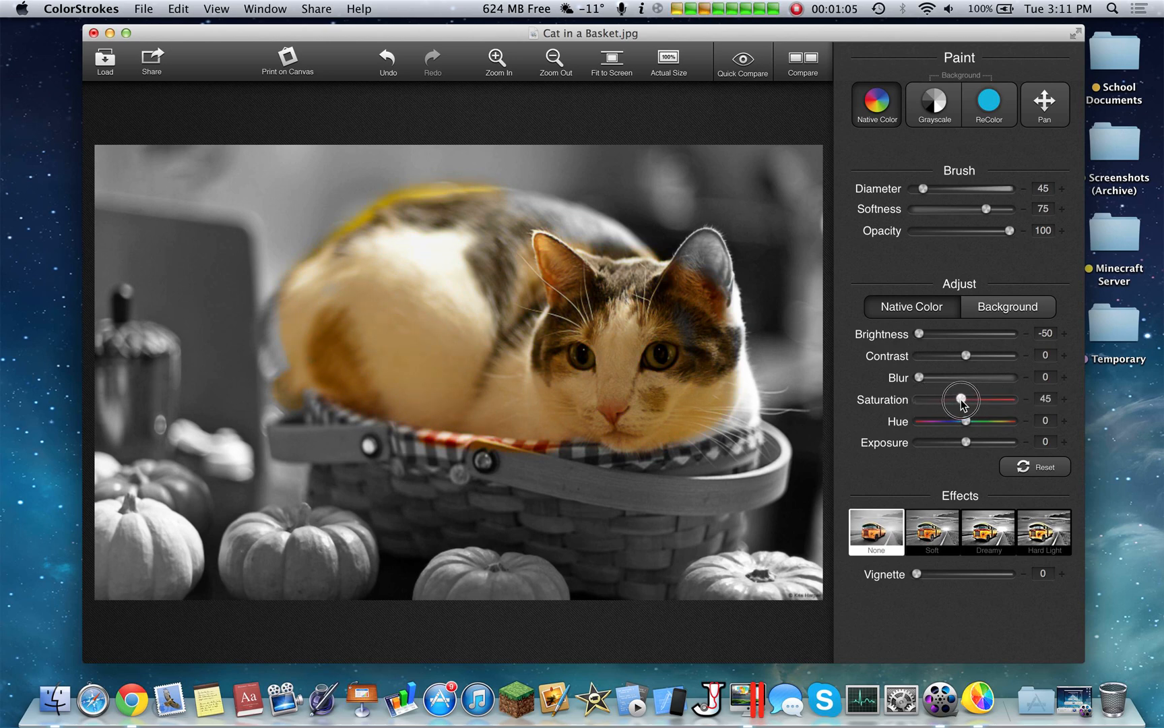
- Shift the cat's hue from -24 to about -8 and apply the Soft effect
drag(965, 421, 943, 429)
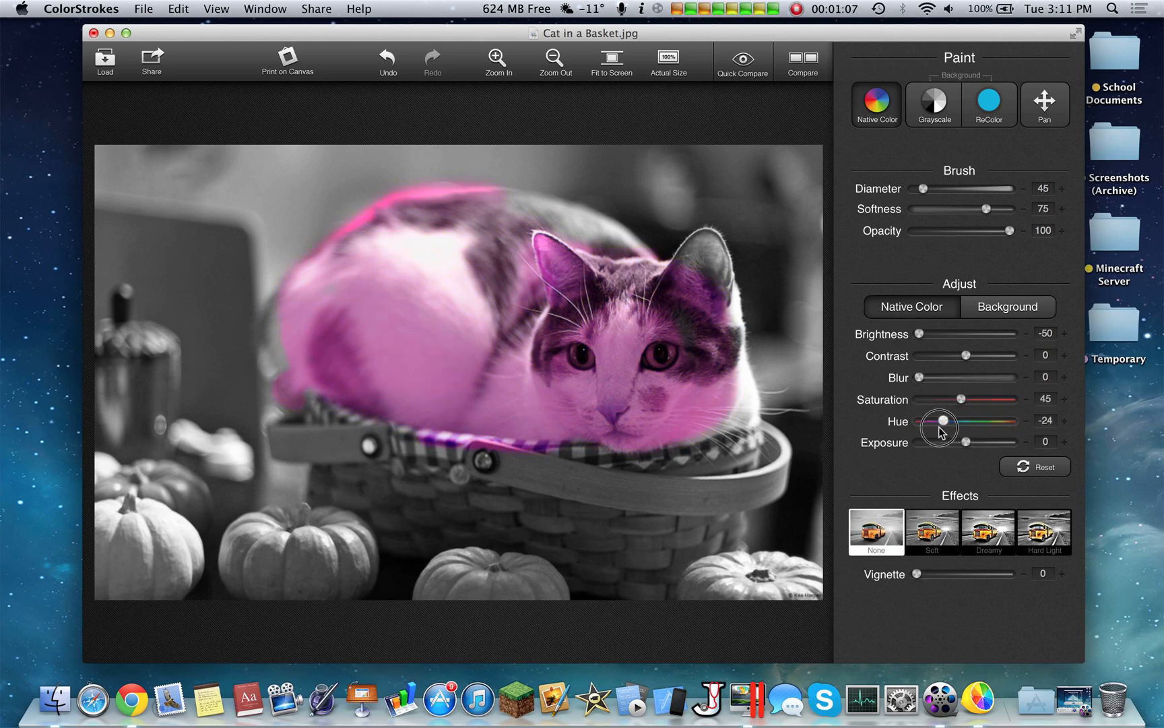
drag(938, 428, 956, 428)
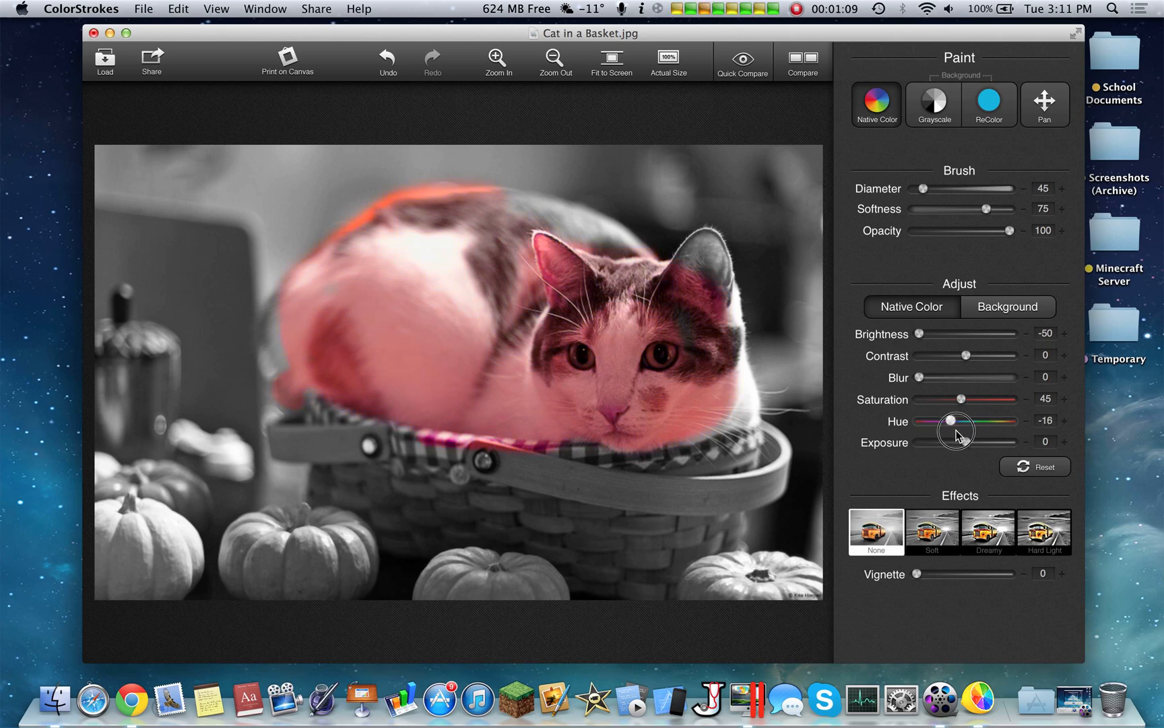
drag(956, 421, 966, 441)
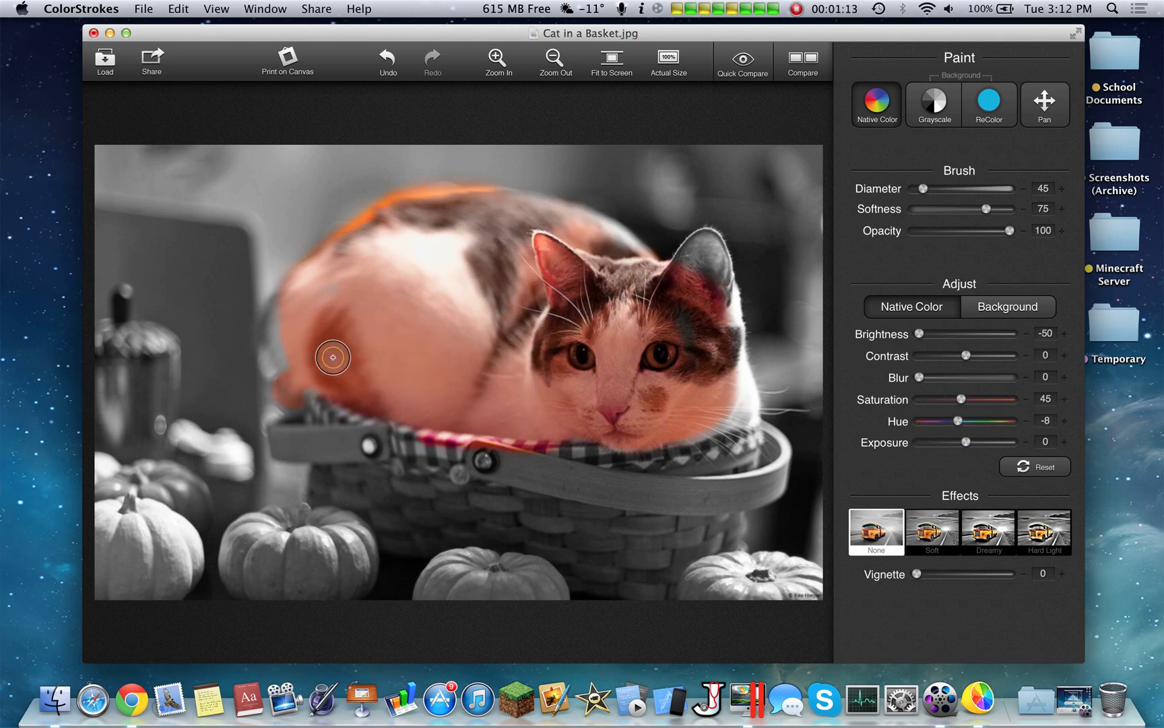
click(931, 531)
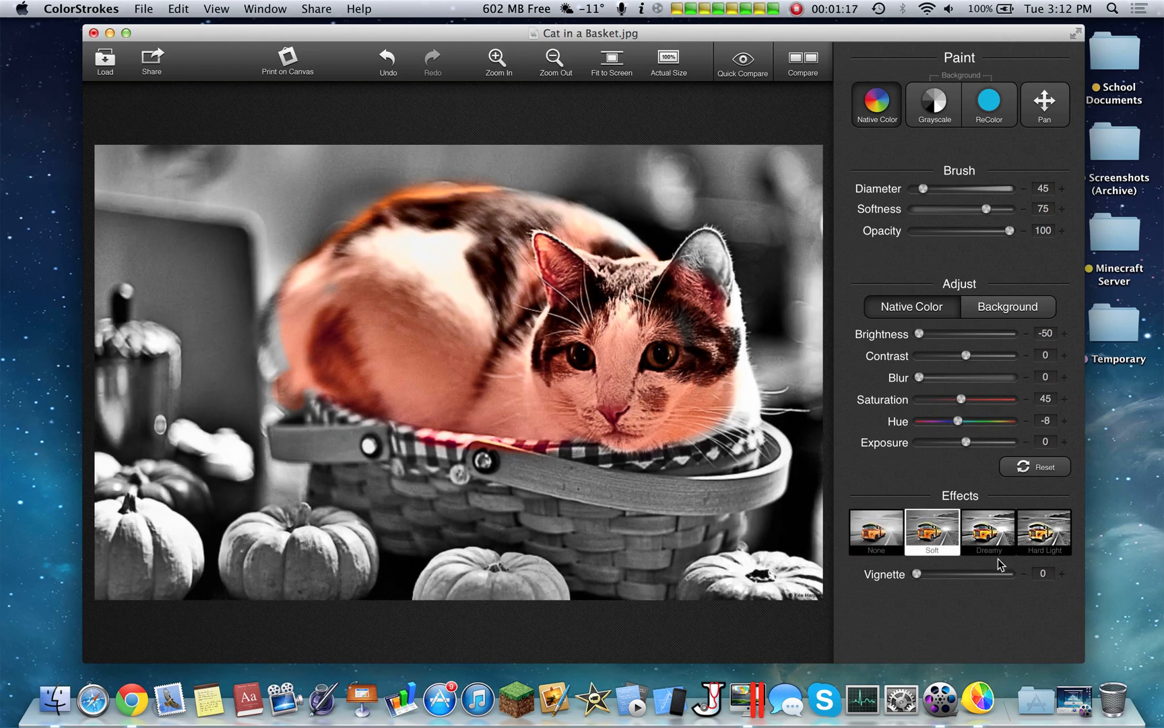
- Apply the Hard Light effect, then quit ColorStrokes without saving the photo
click(1043, 531)
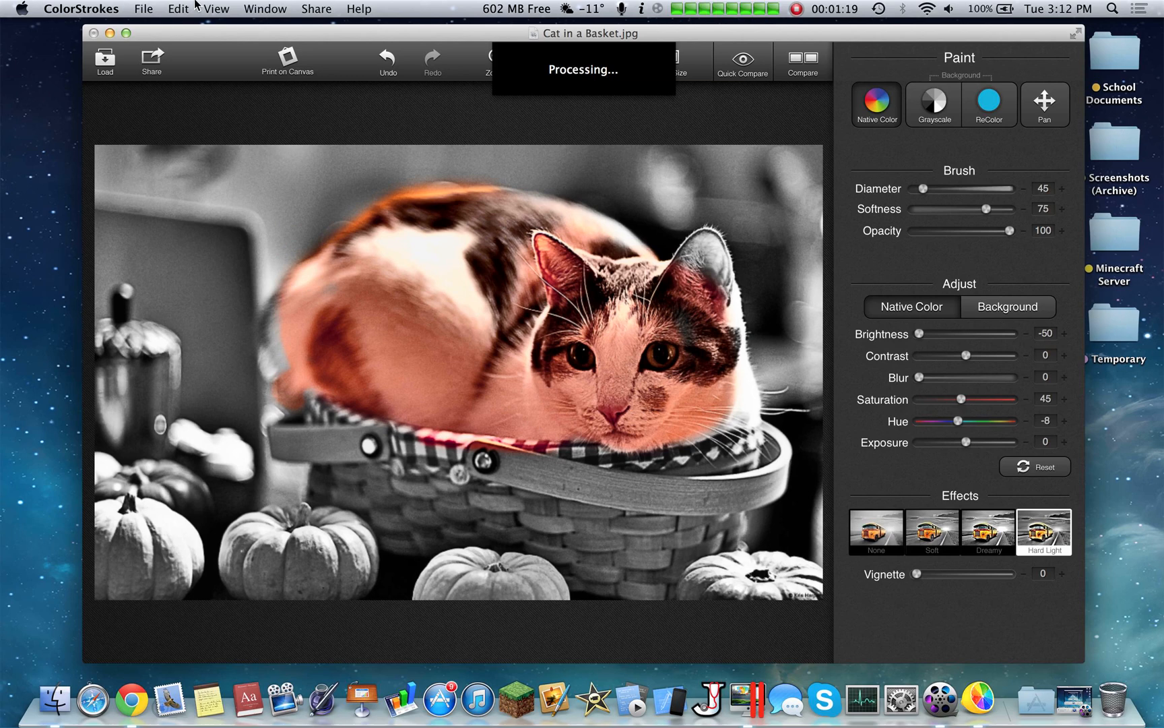
click(143, 8)
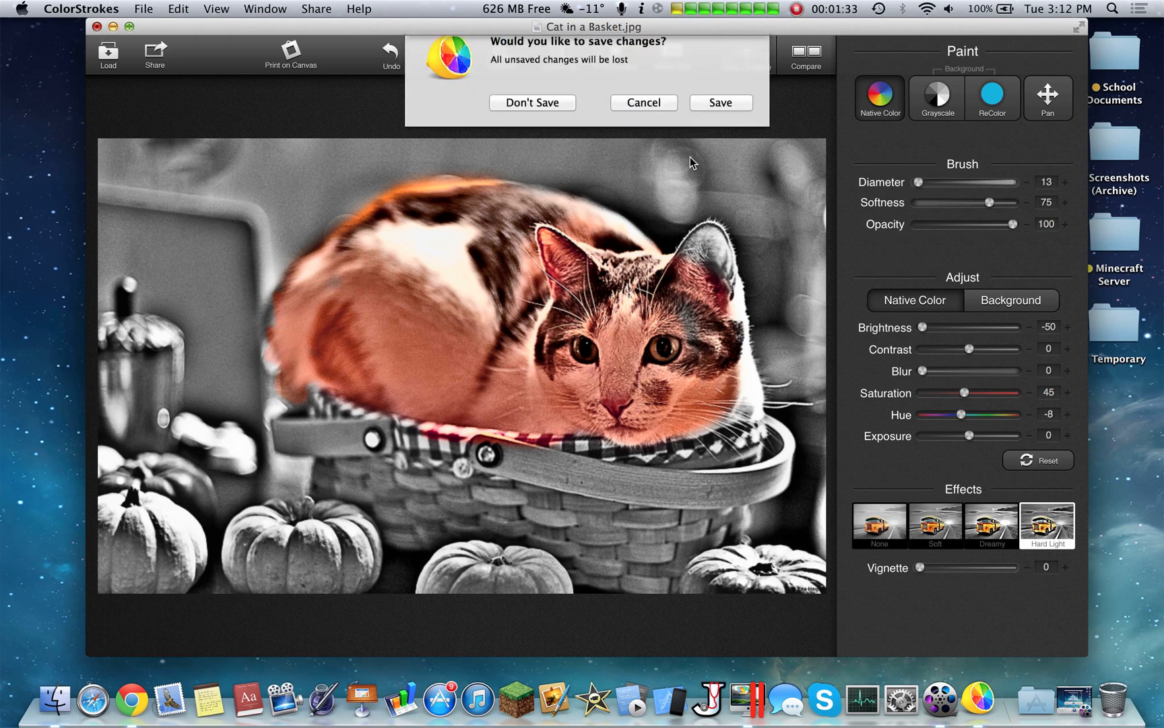
click(643, 103)
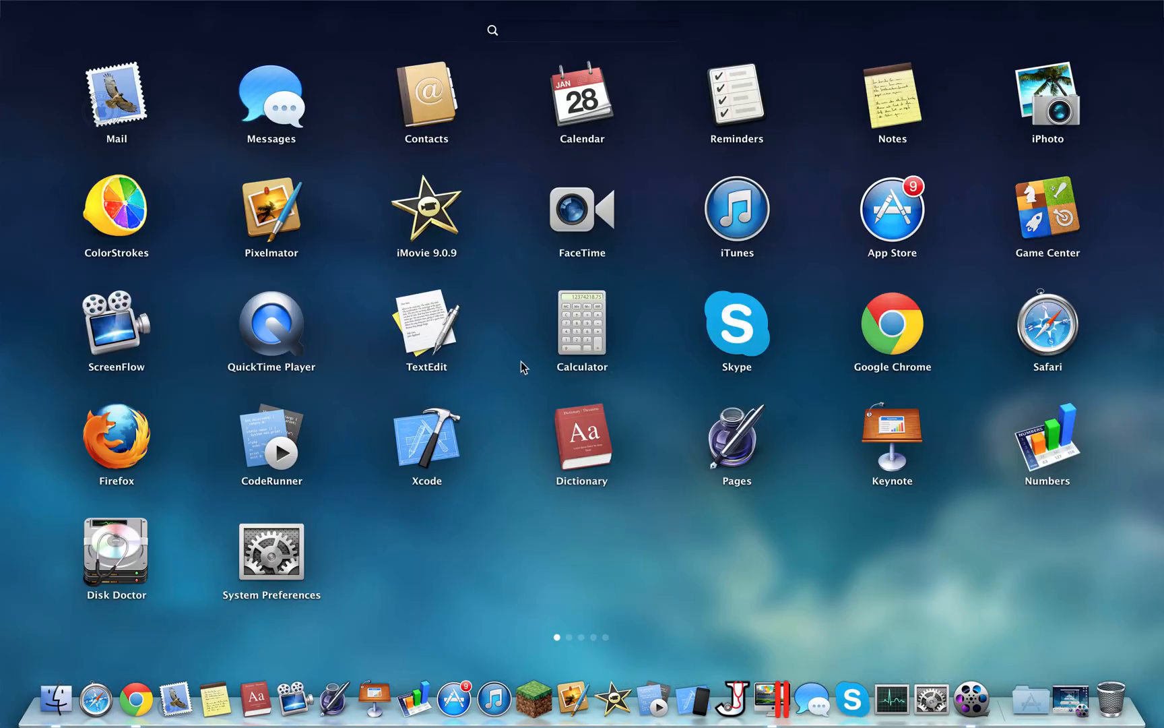
- Launch Pixelmator, create a 1920×1200 canvas filled green, and draw the H outline
click(562, 672)
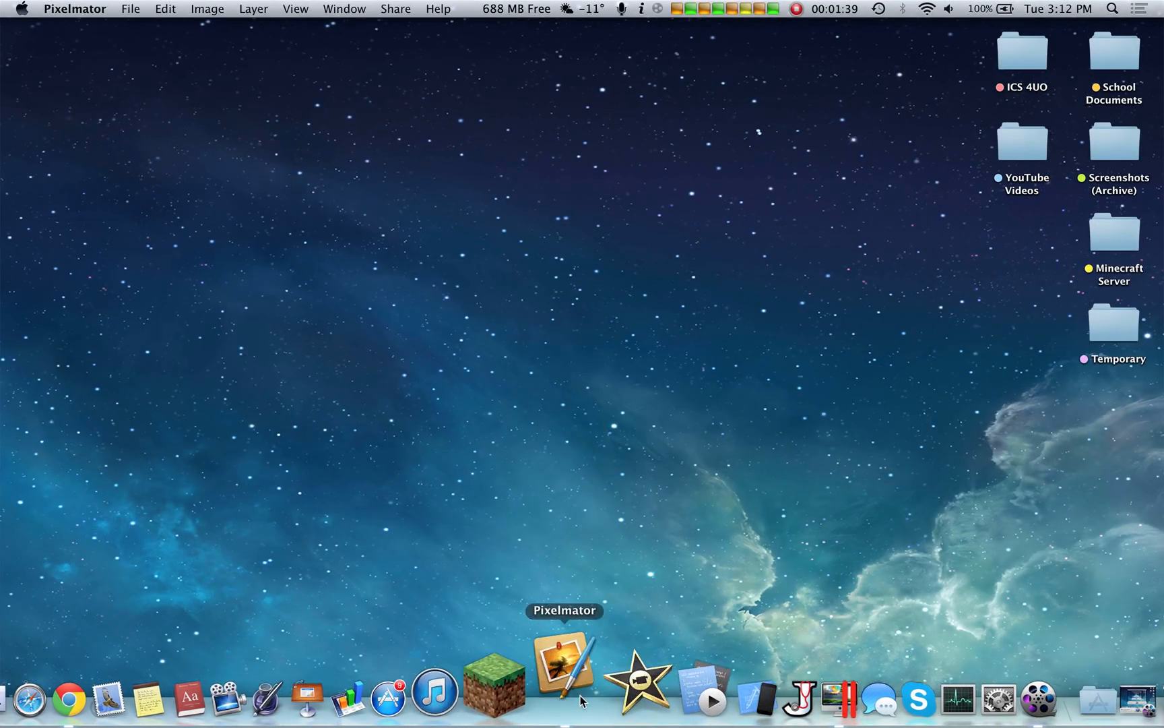
click(563, 676)
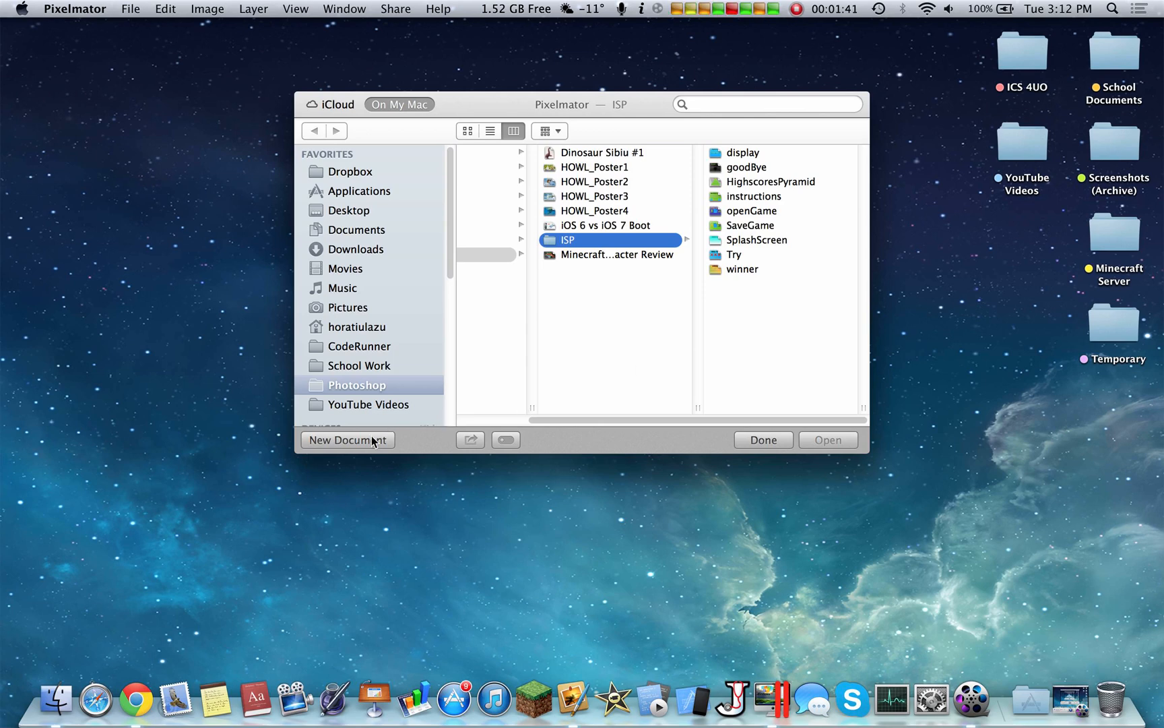
click(347, 439)
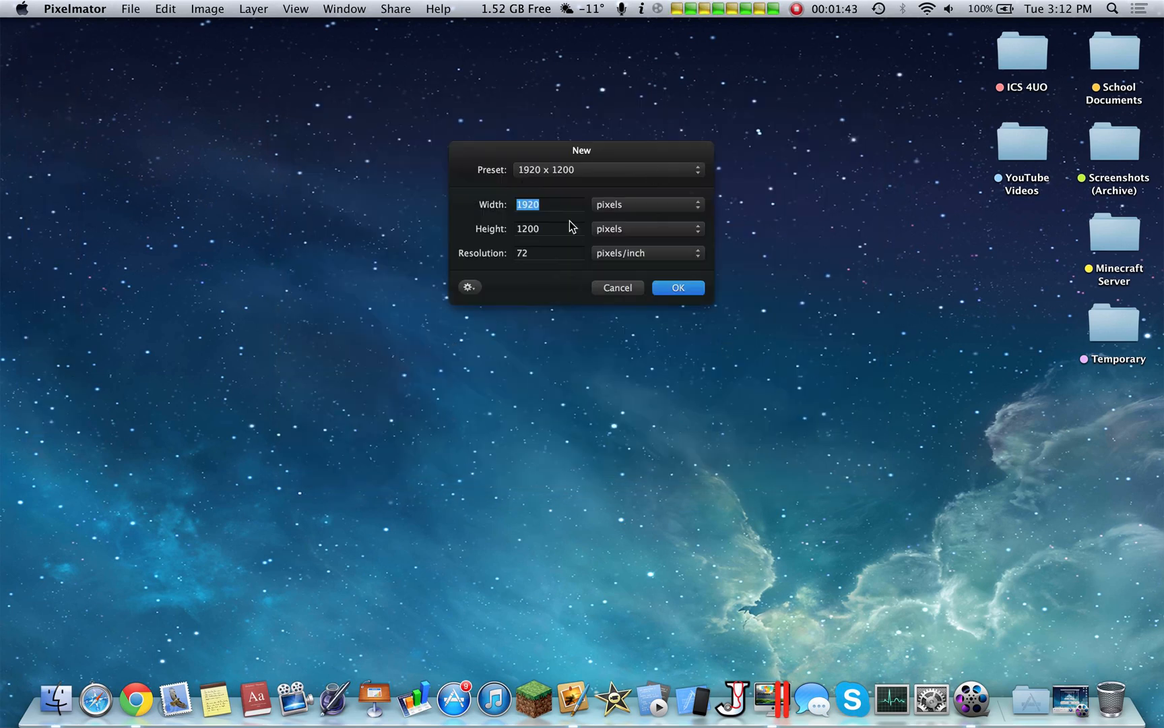
click(616, 287)
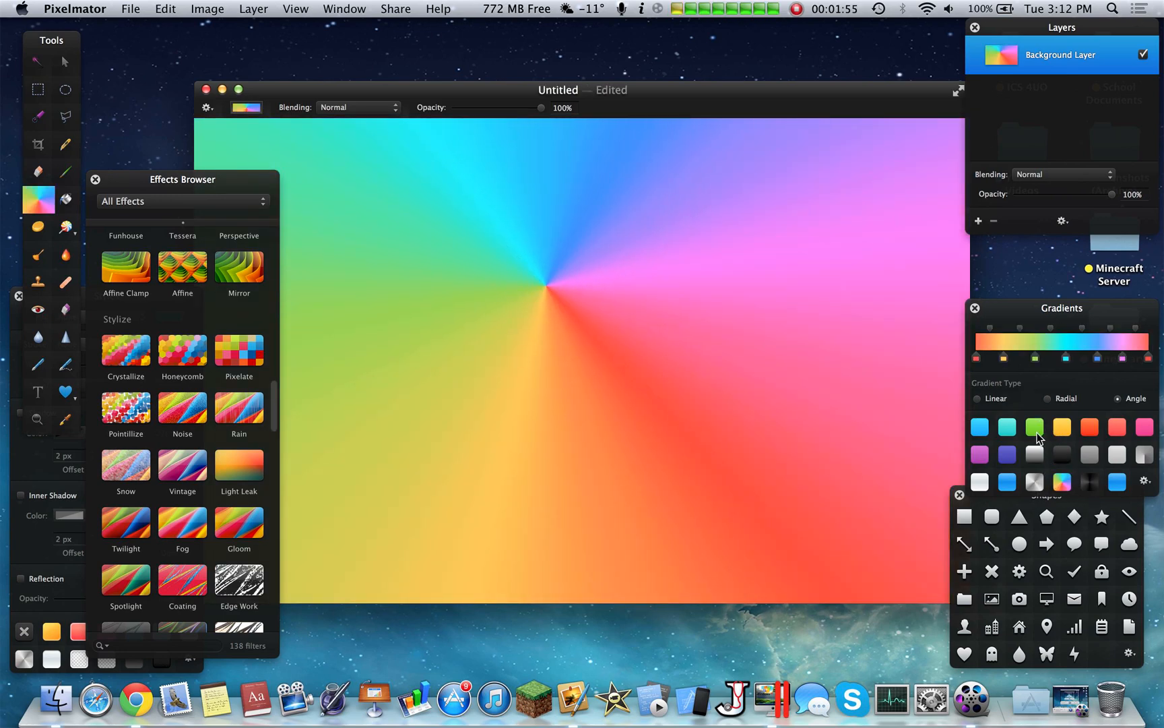
click(1033, 427)
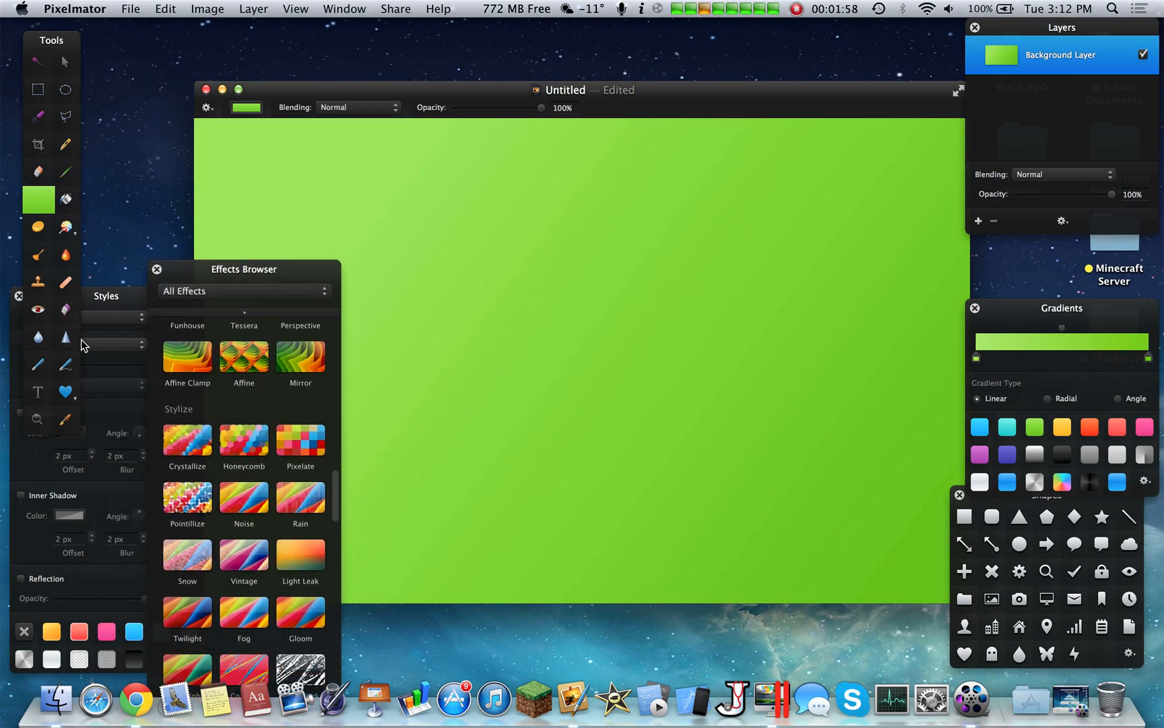
click(37, 281)
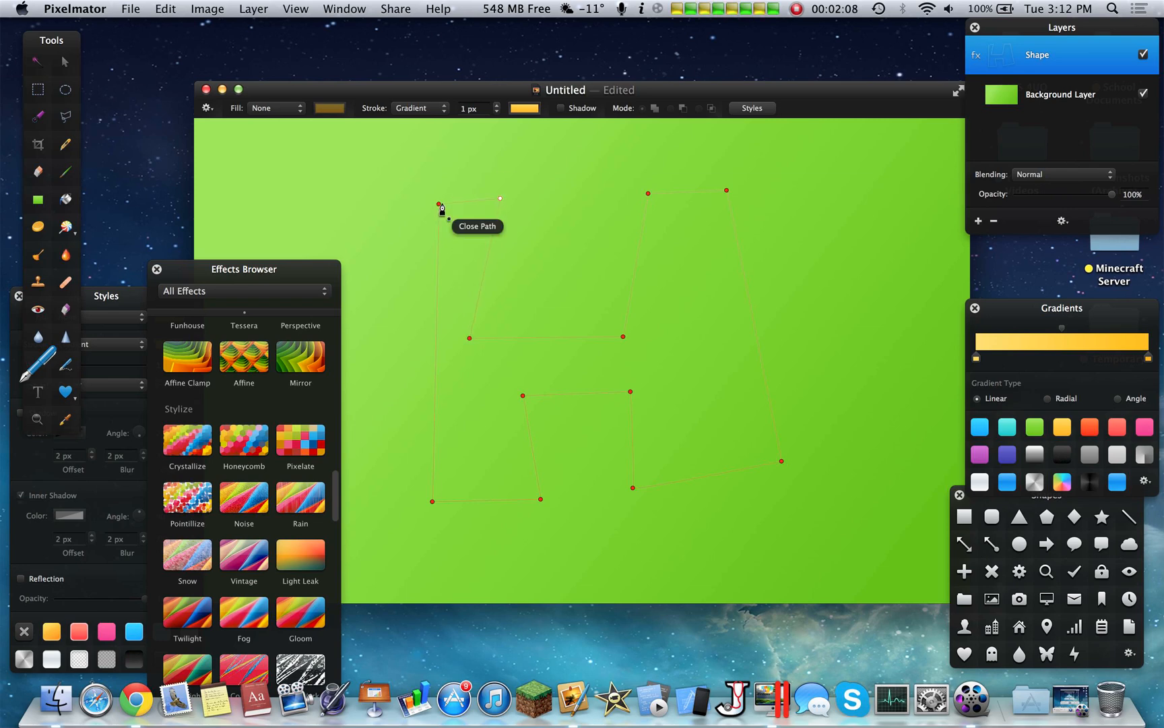
- Close the H path and fill it with a rotated rainbow angle gradient
click(478, 226)
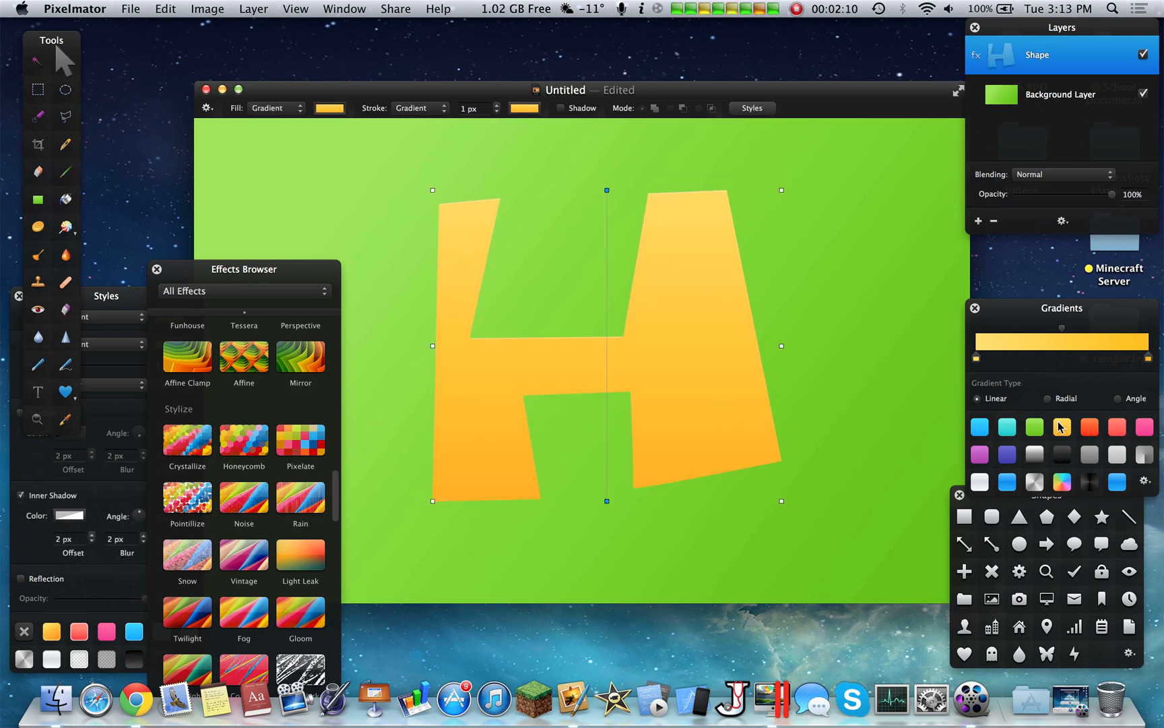
click(1062, 481)
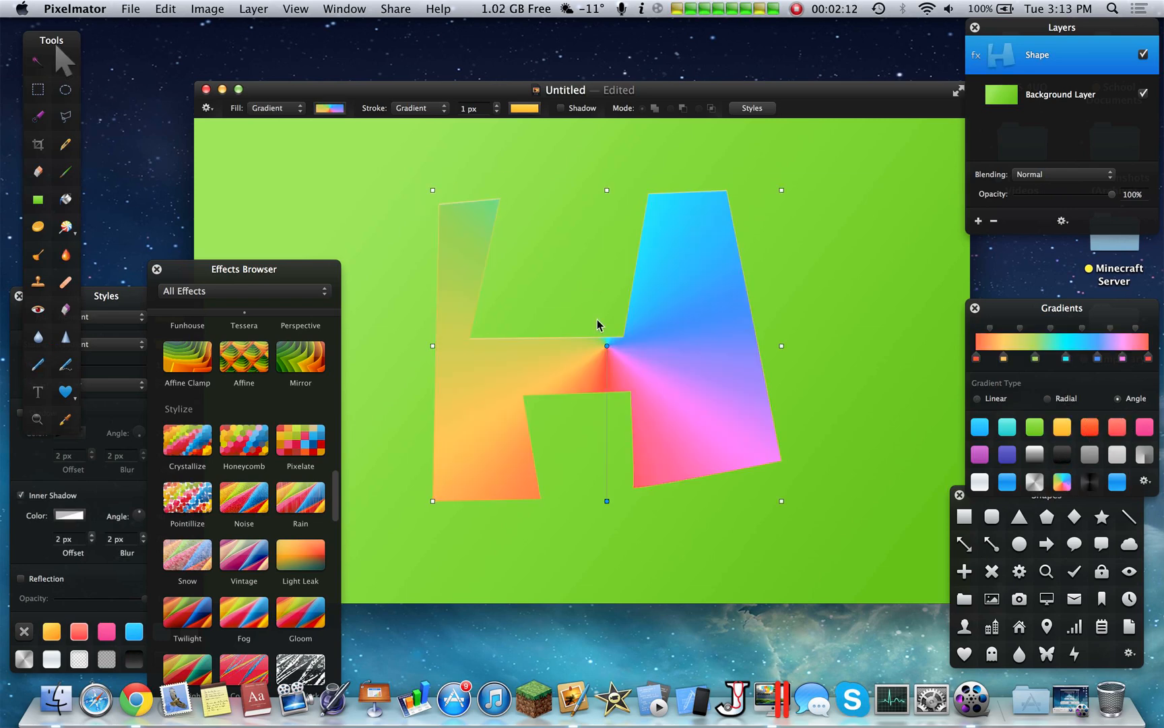
drag(605, 345, 487, 188)
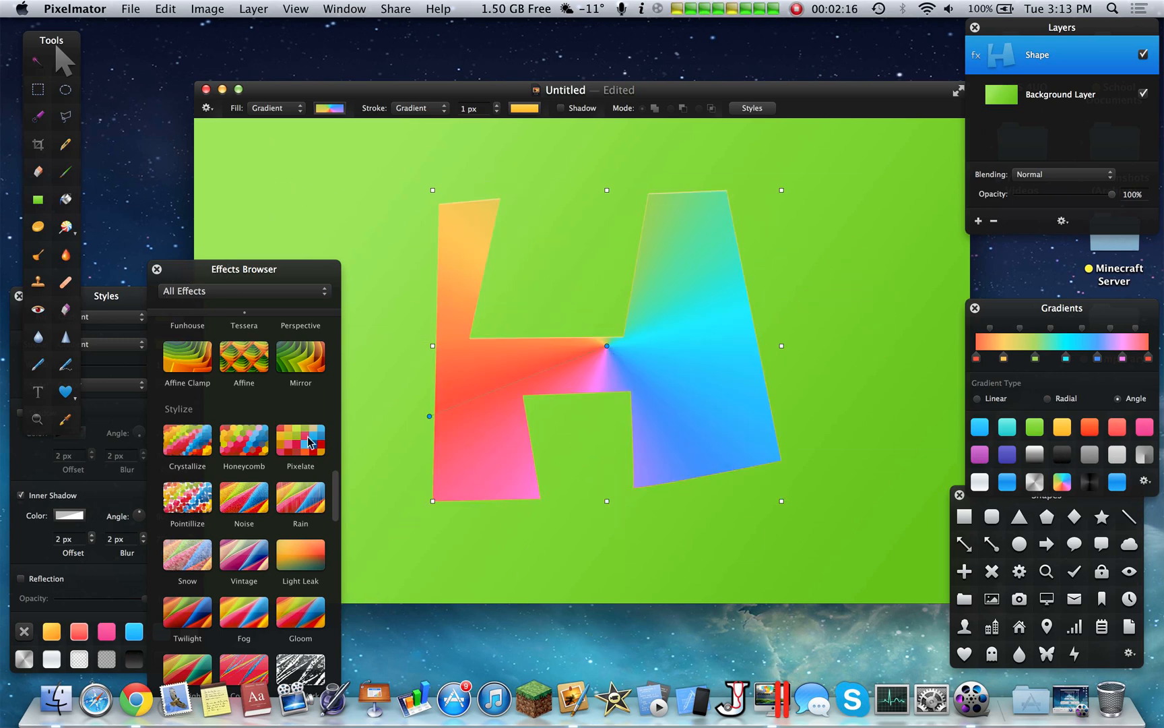
click(243, 441)
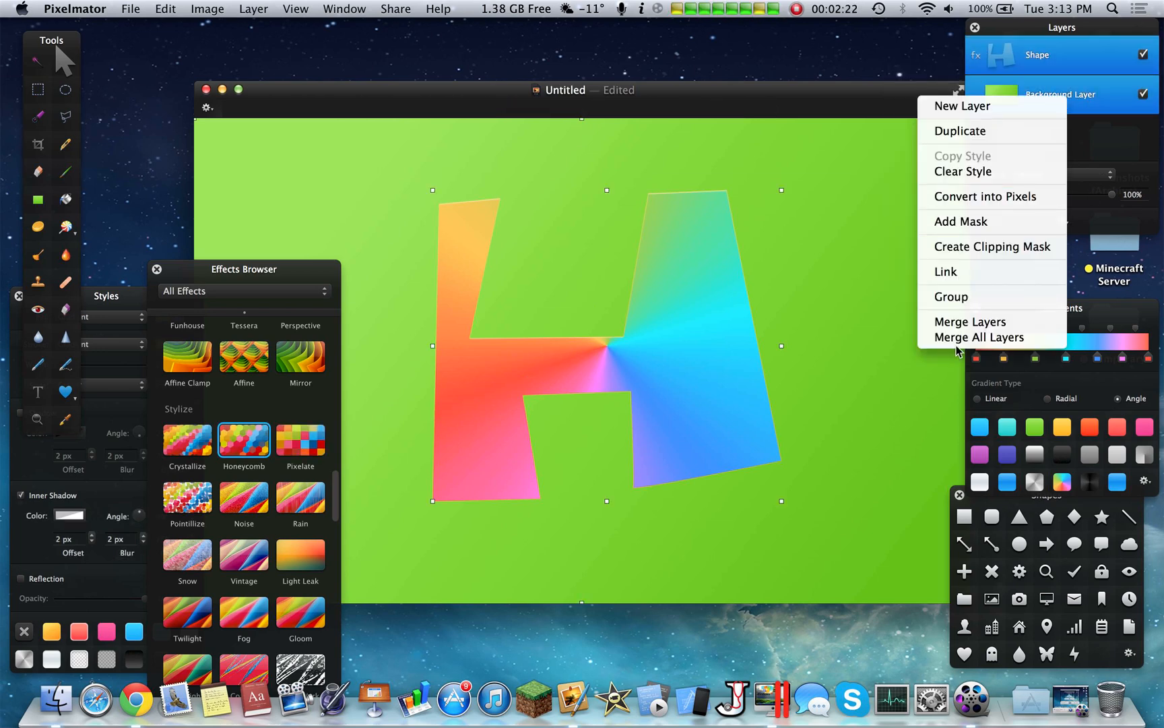
- Merge all layers and apply the Honeycomb effect at 8 px scale
click(979, 337)
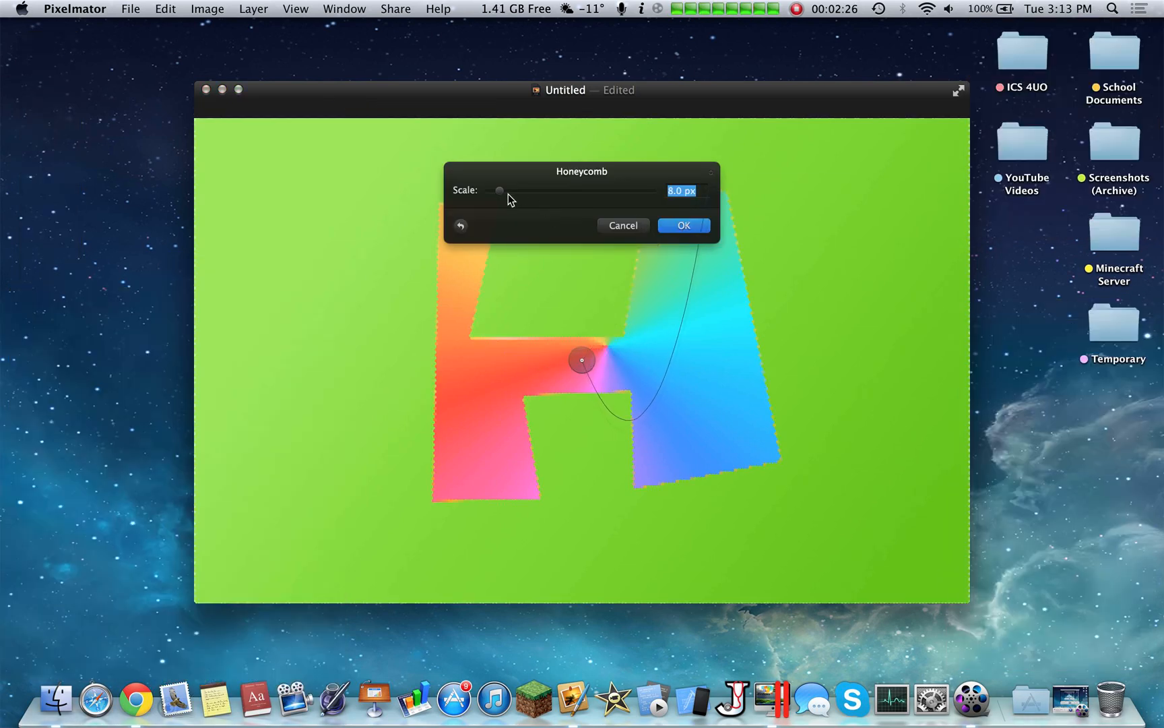
click(682, 225)
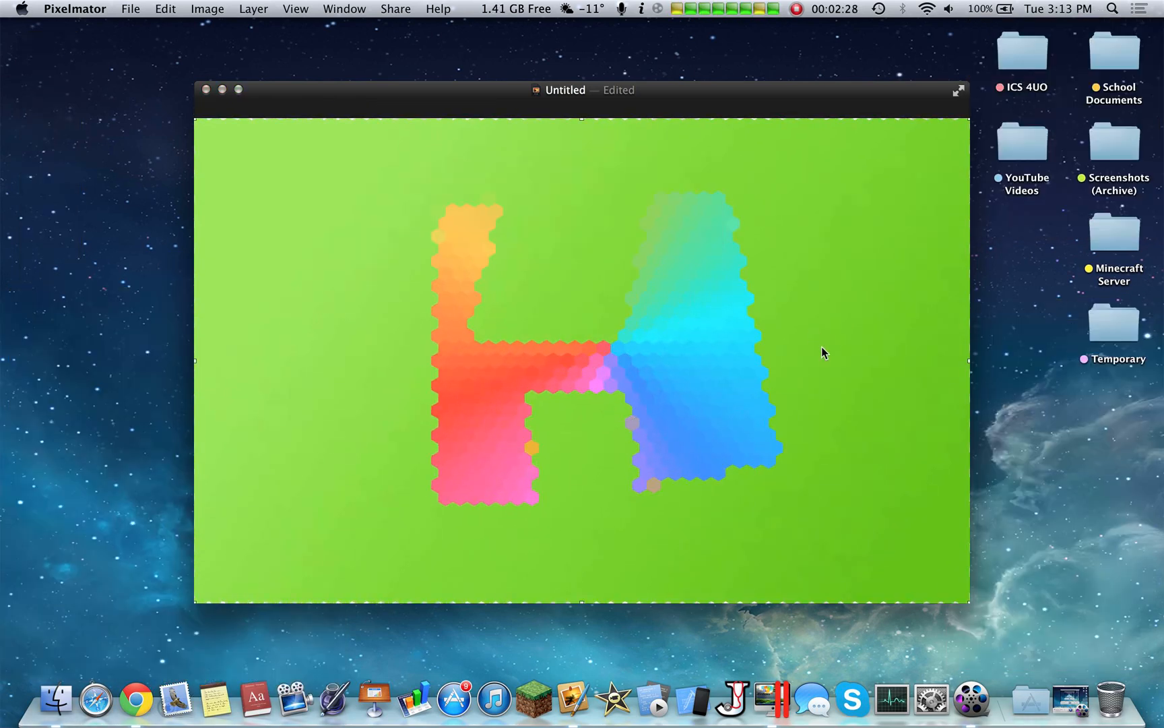